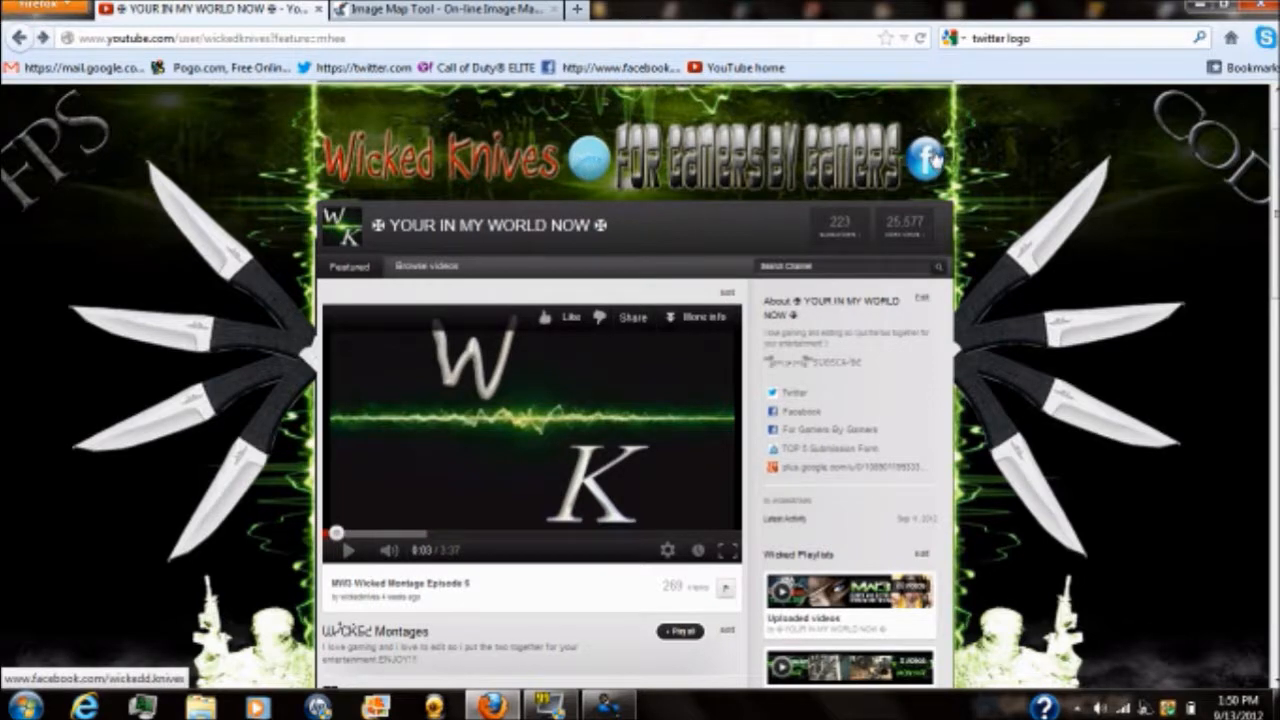
Upload the banner picture from the computer, start mapping it and continue past the confirmation
{"action": "left_click", "coordinate": [928, 160]}
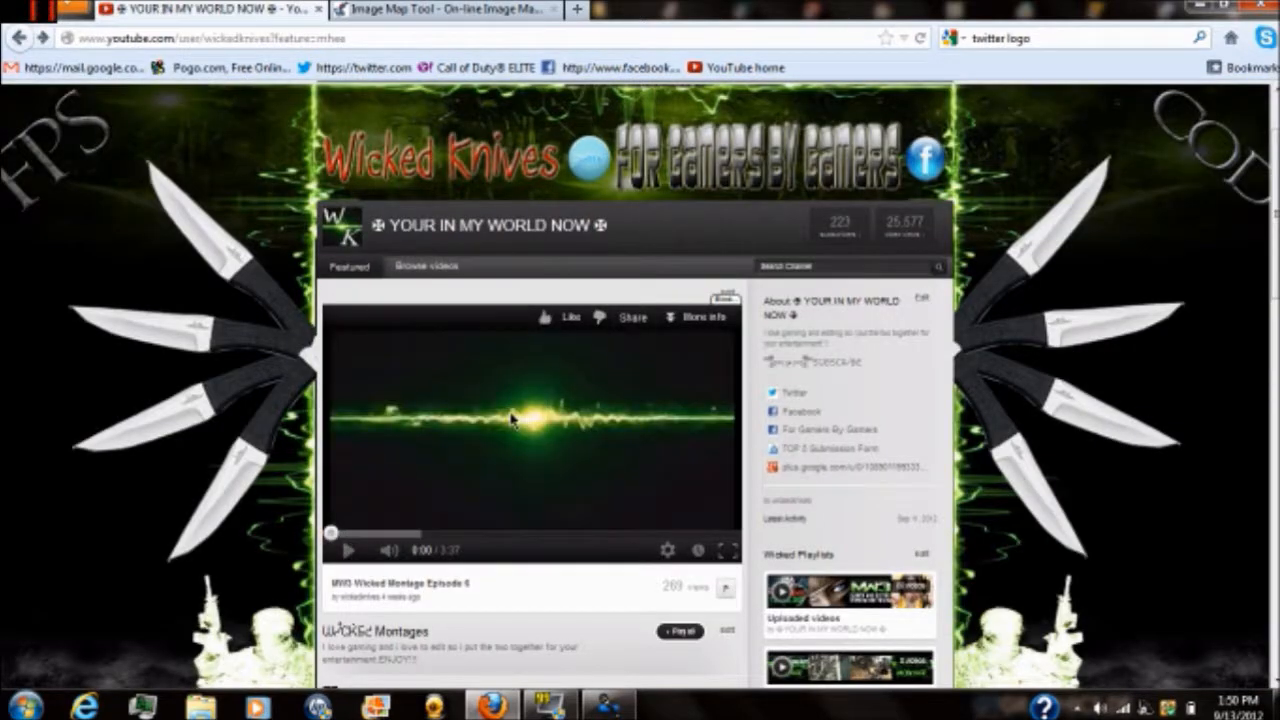
{"action": "left_click", "coordinate": [440, 8]}
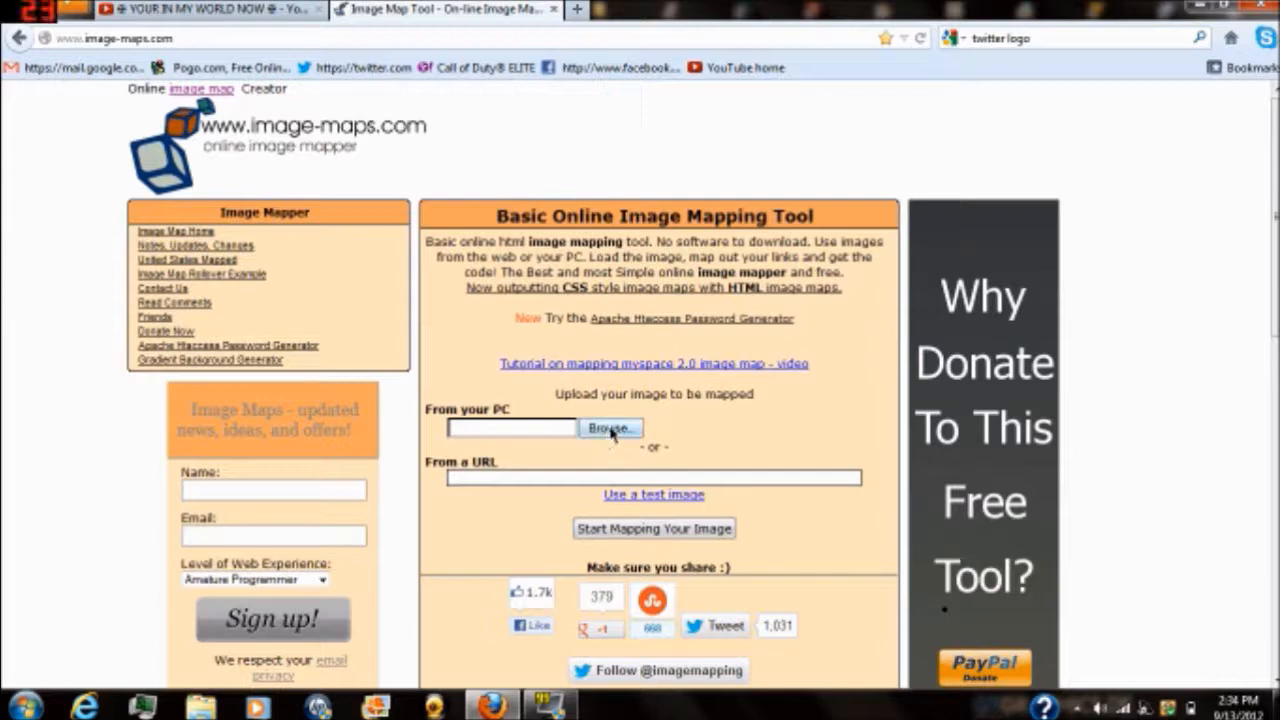
{"action": "left_click", "coordinate": [610, 428]}
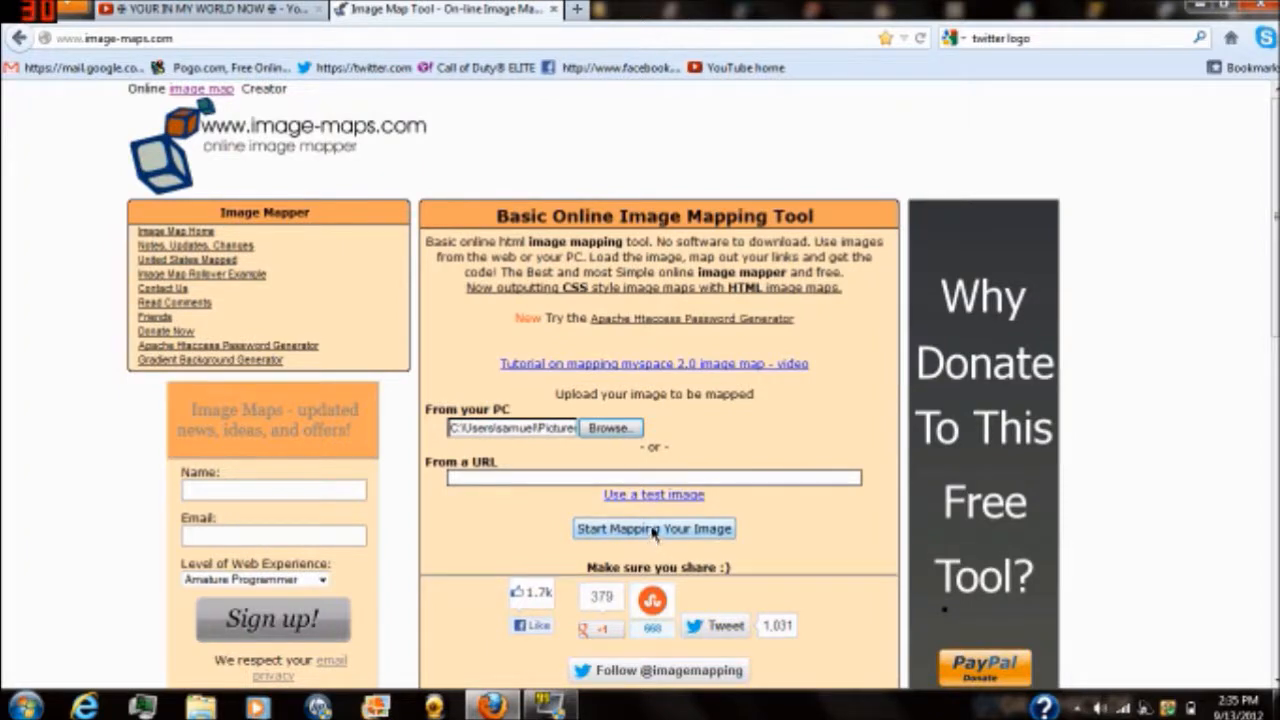
{"action": "left_click", "coordinate": [654, 528]}
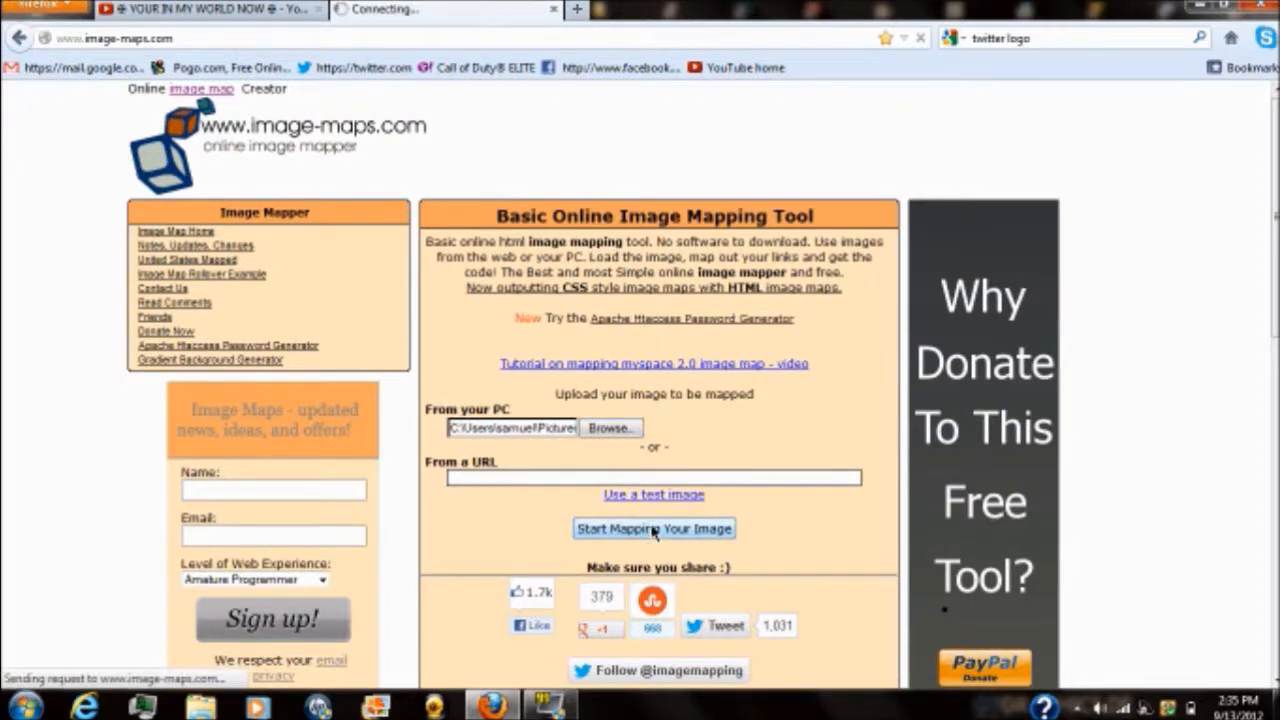
{"action": "left_click", "coordinate": [652, 528]}
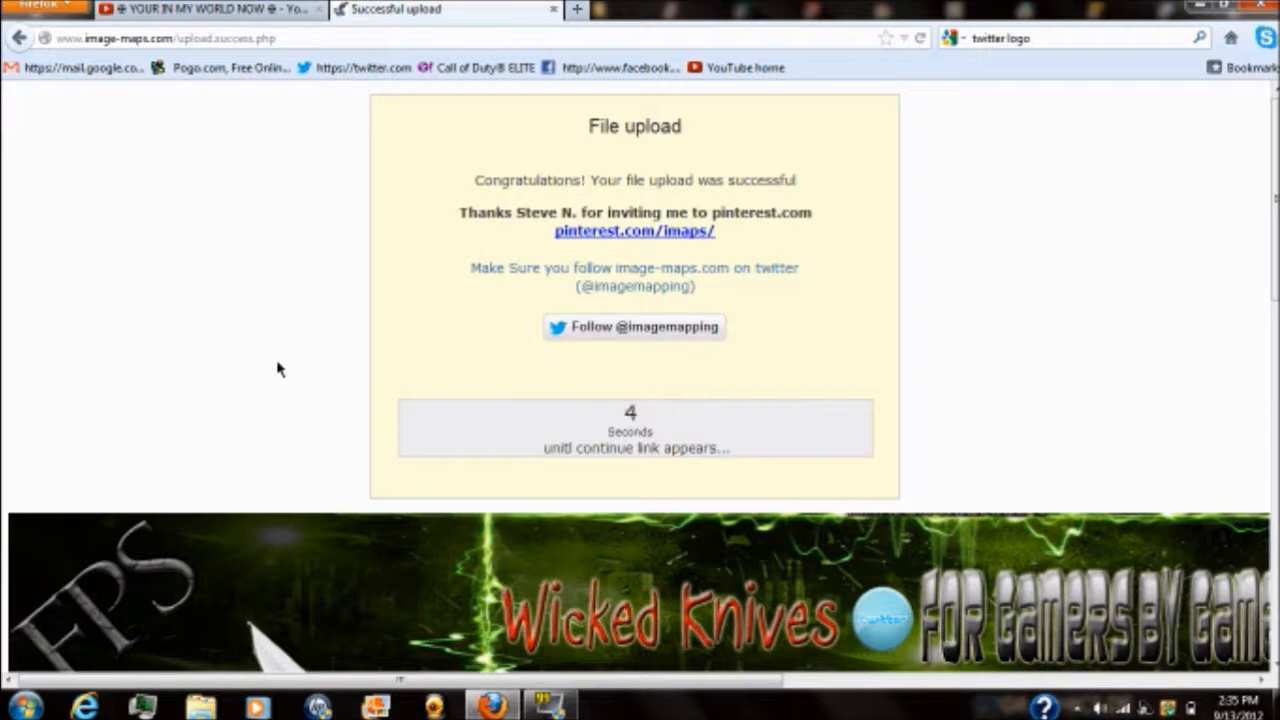
{"action": "mouse_move", "coordinate": [650, 492]}
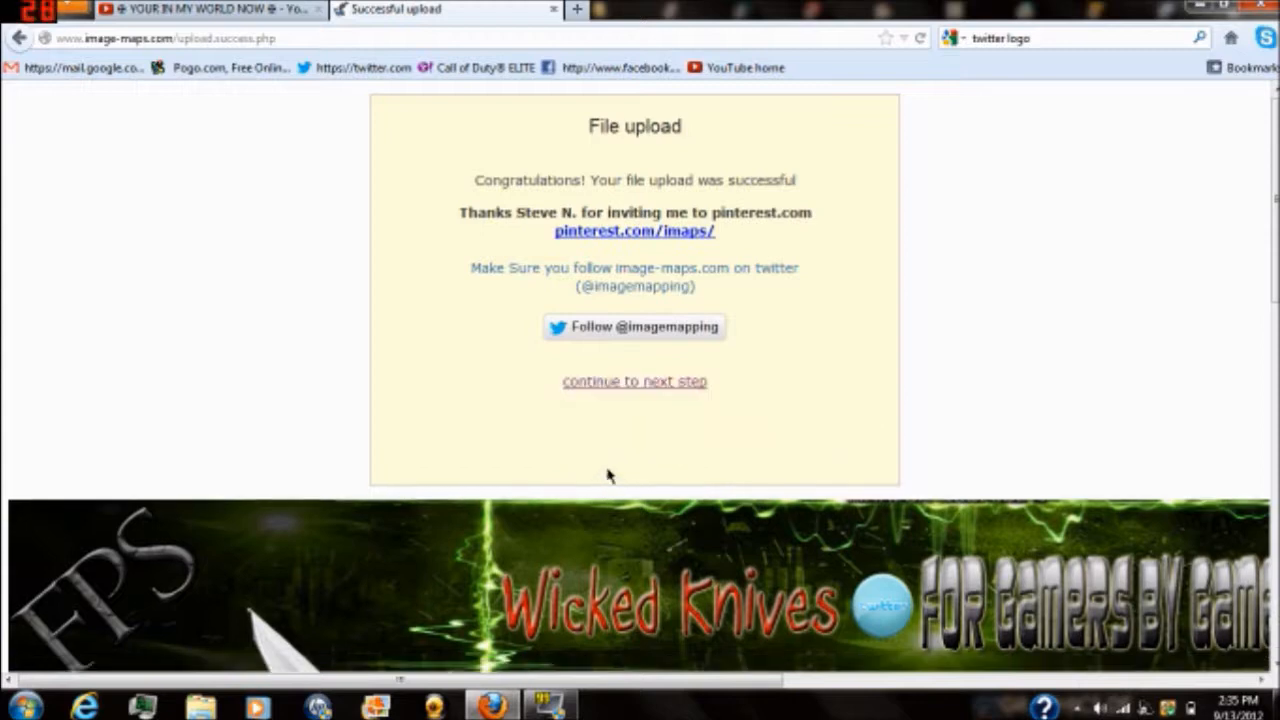
{"action": "left_click", "coordinate": [634, 380]}
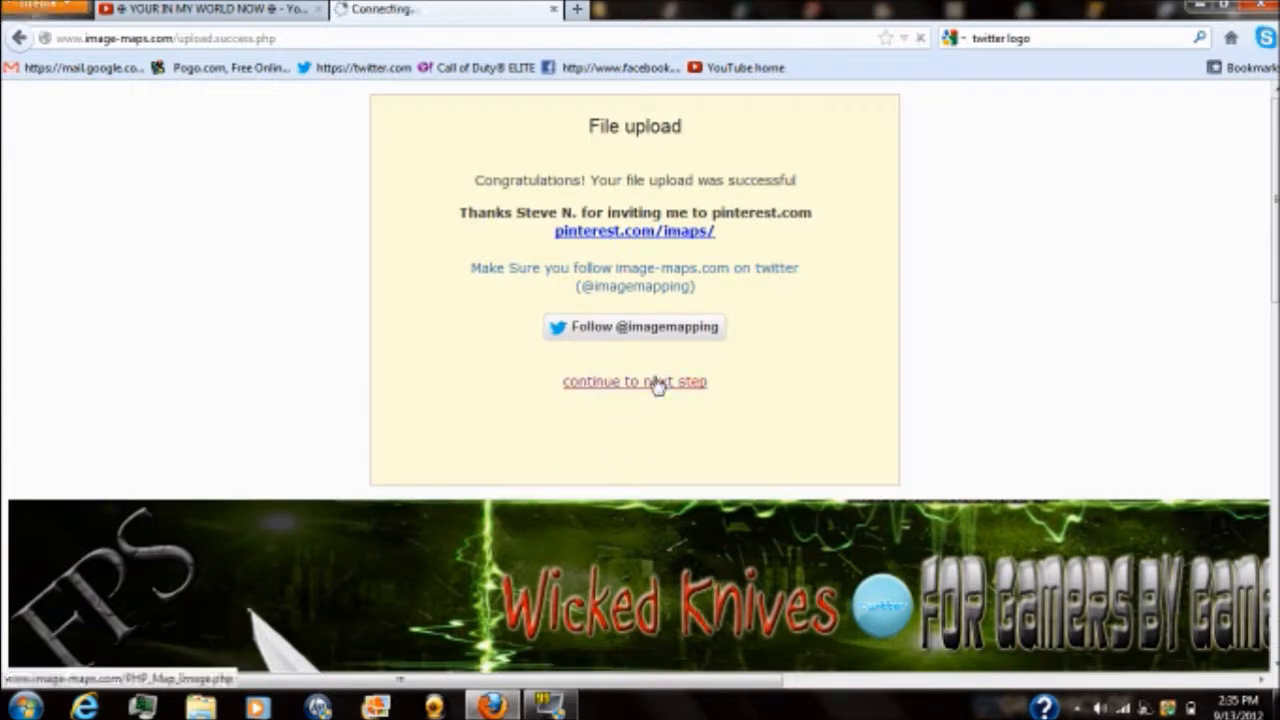
Add a rectangular clickable area over the Facebook logo linking to the Facebook page URL
{"action": "left_click", "coordinate": [634, 380]}
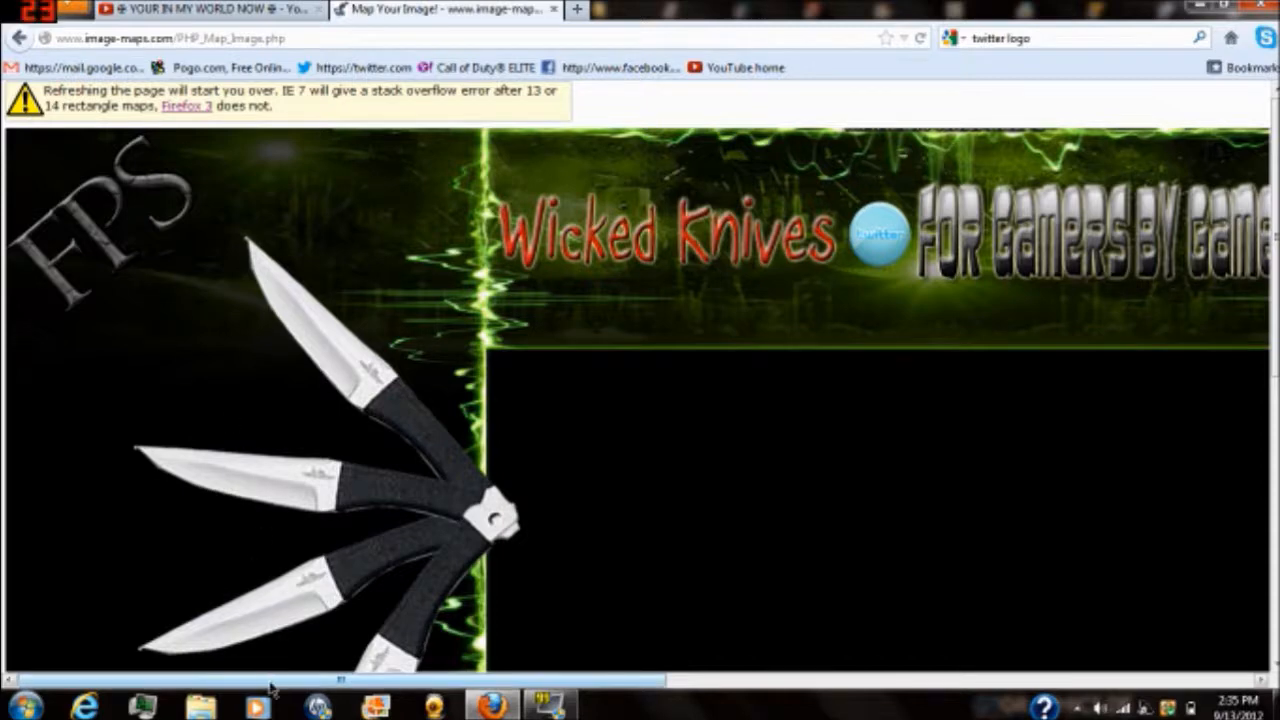
{"action": "scroll", "scroll_direction": "right", "scroll_amount": 3}
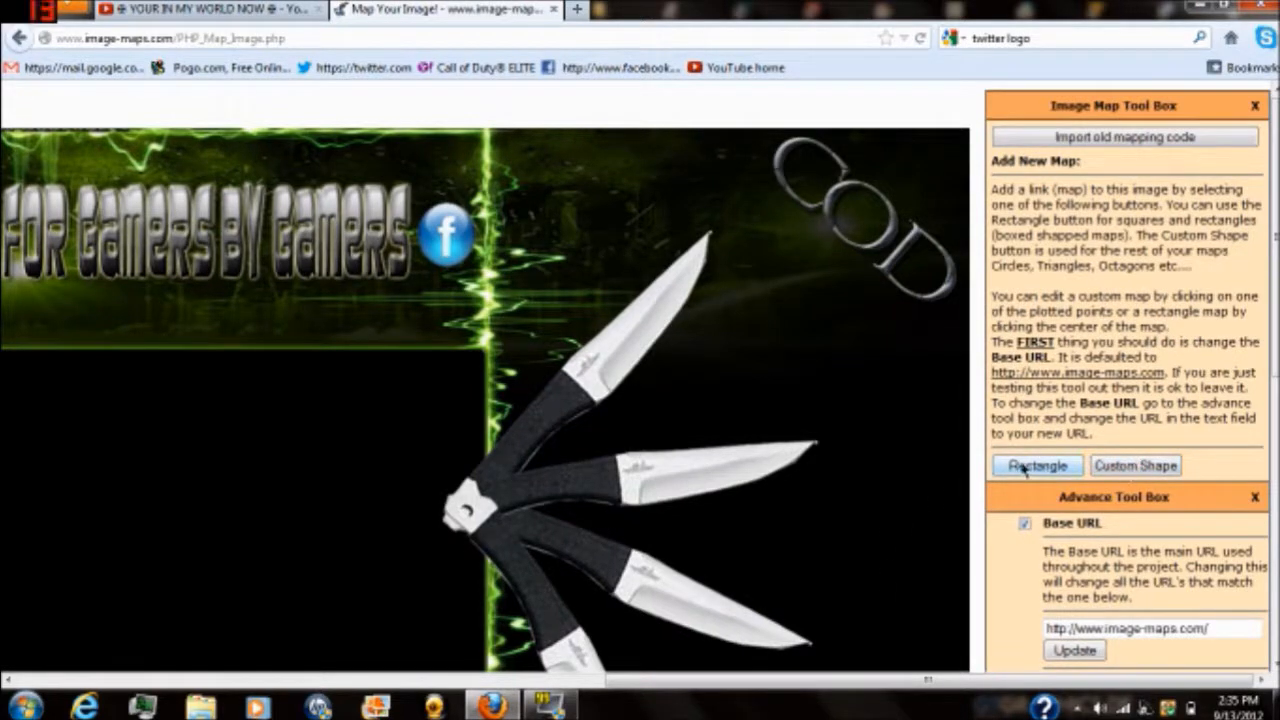
{"action": "left_click", "coordinate": [1036, 464]}
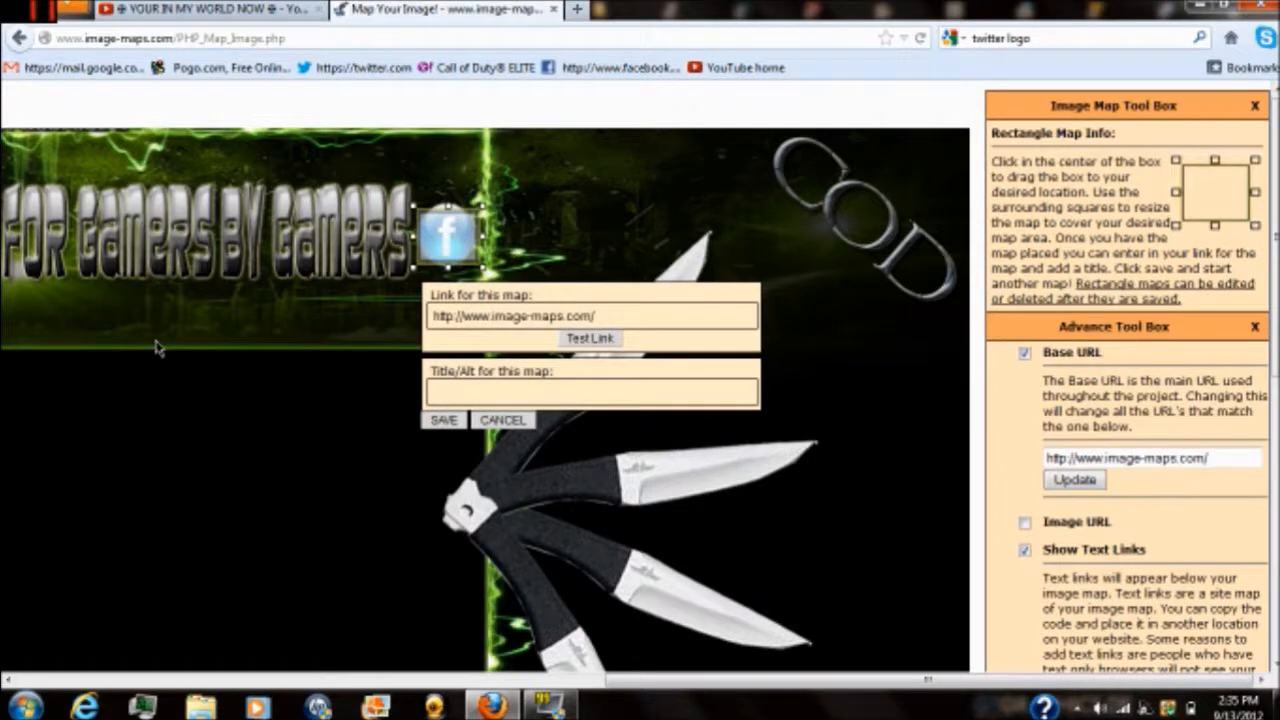
{"action": "mouse_move", "coordinate": [584, 276]}
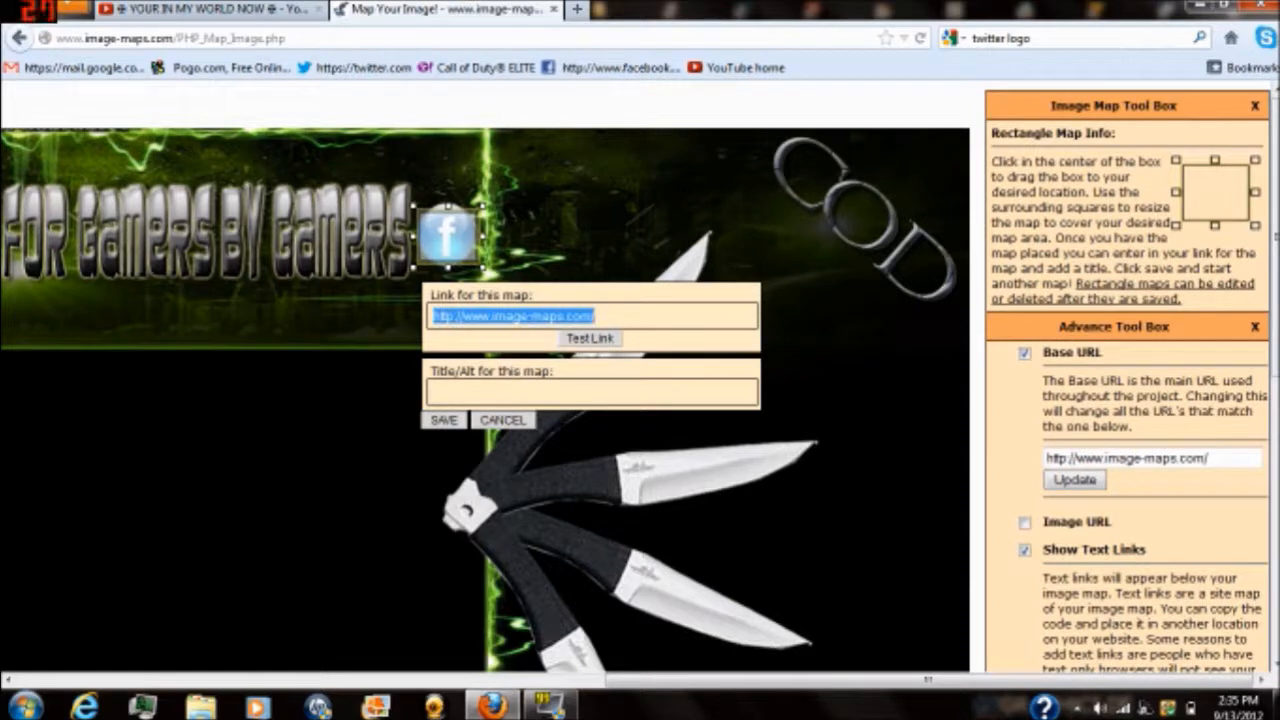
{"action": "left_click", "coordinate": [592, 316]}
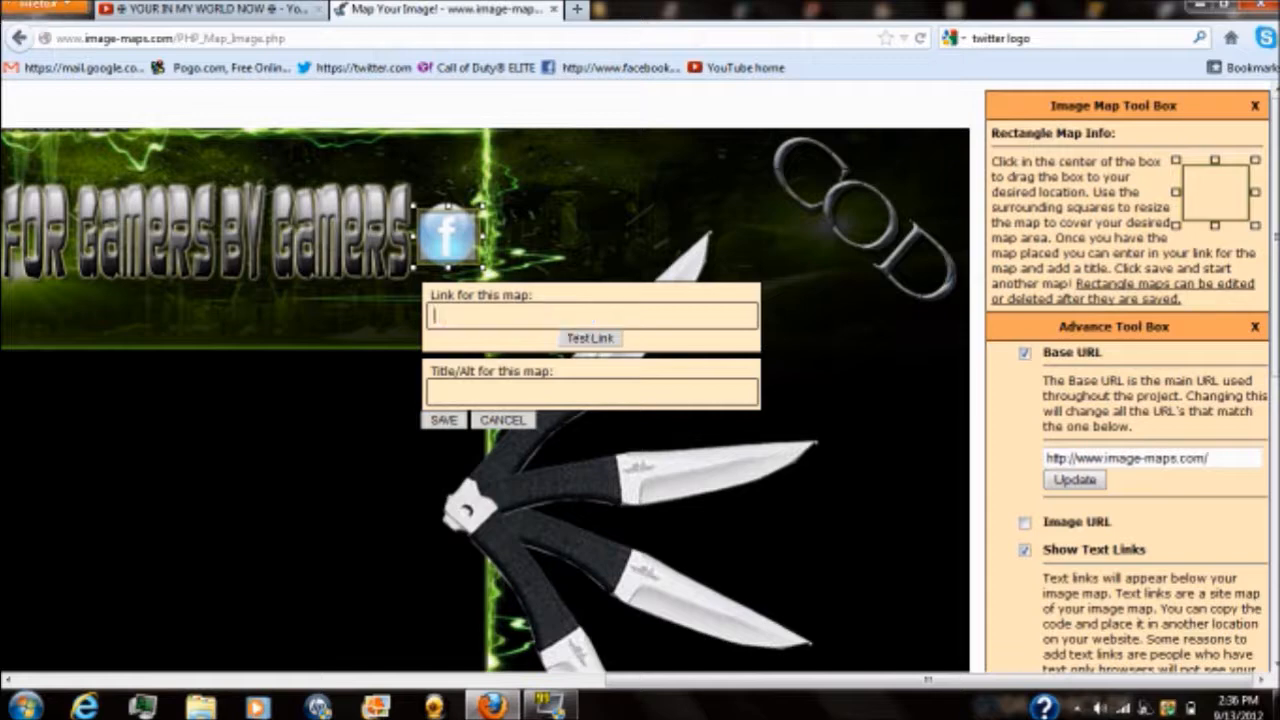
{"action": "right_click", "coordinate": [590, 316]}
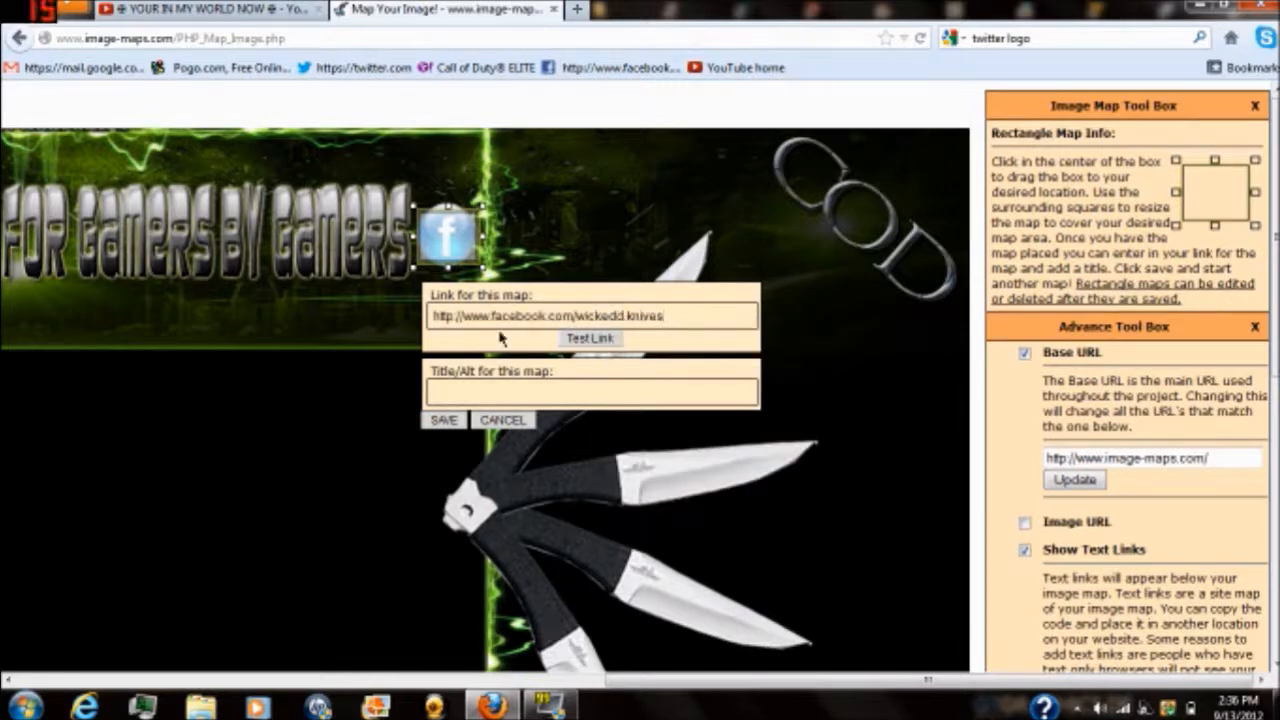
{"action": "mouse_move", "coordinate": [490, 356]}
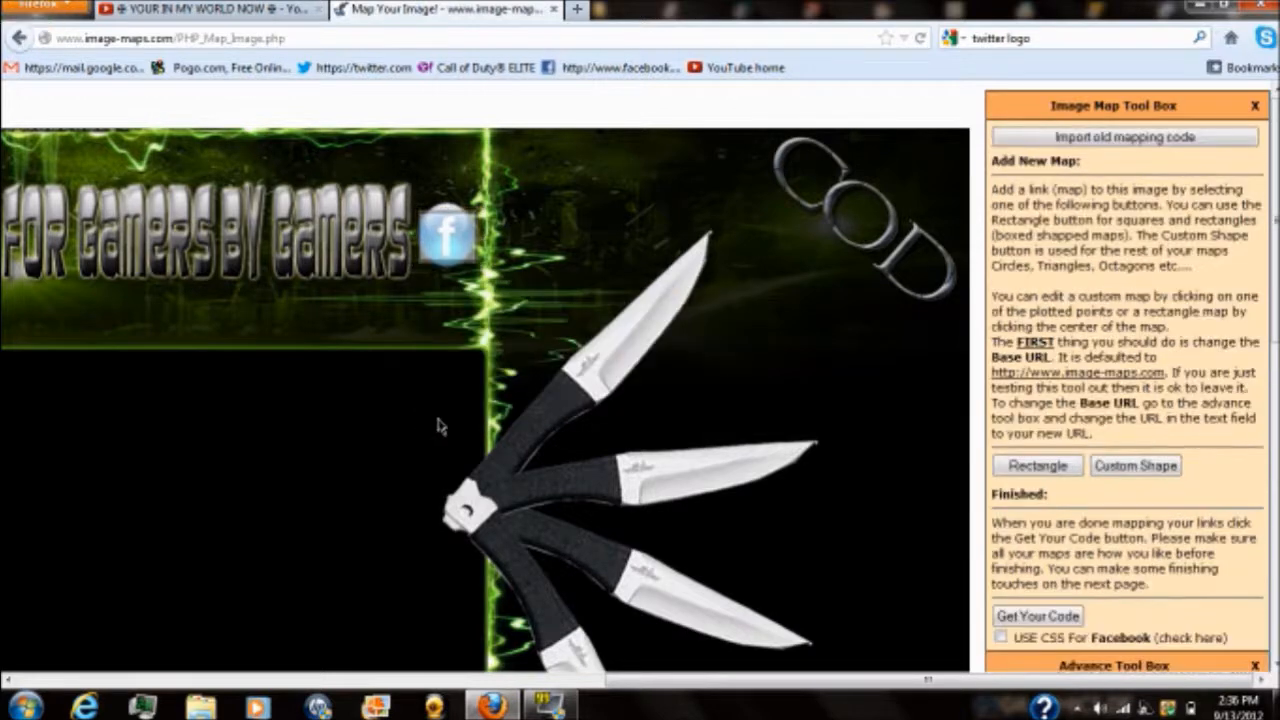
{"action": "mouse_move", "coordinate": [464, 344]}
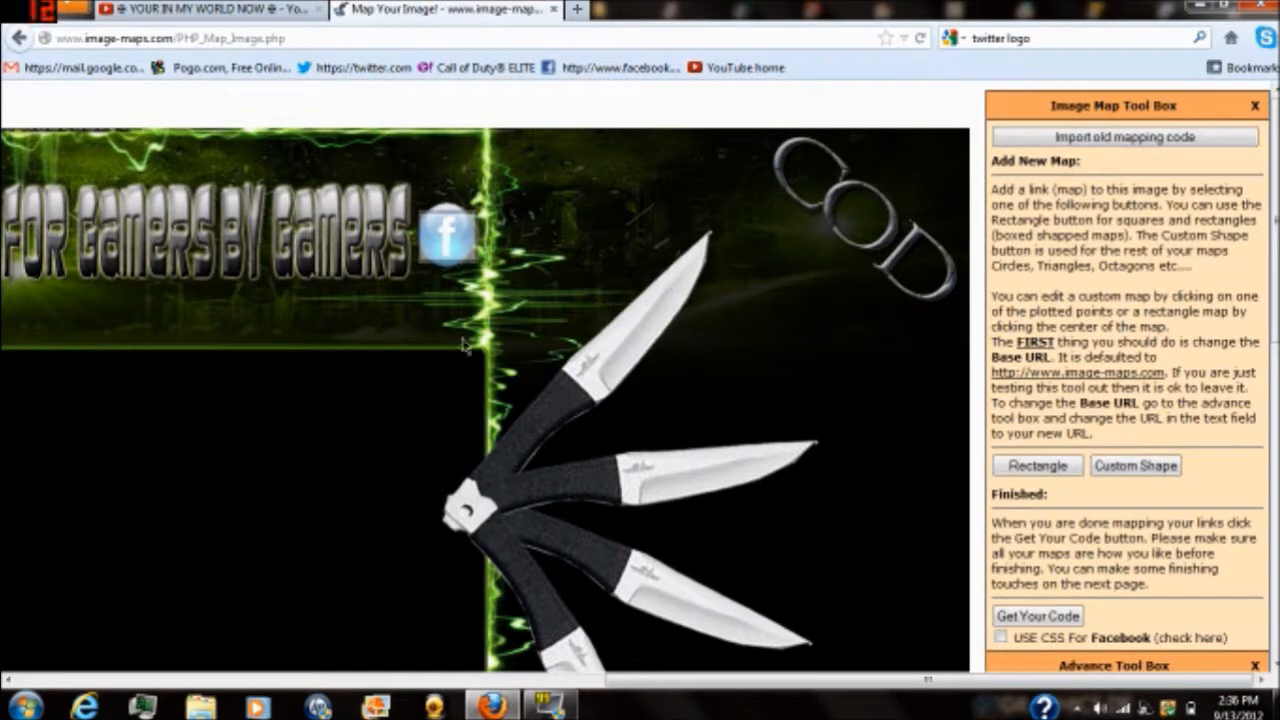
{"action": "mouse_move", "coordinate": [430, 272]}
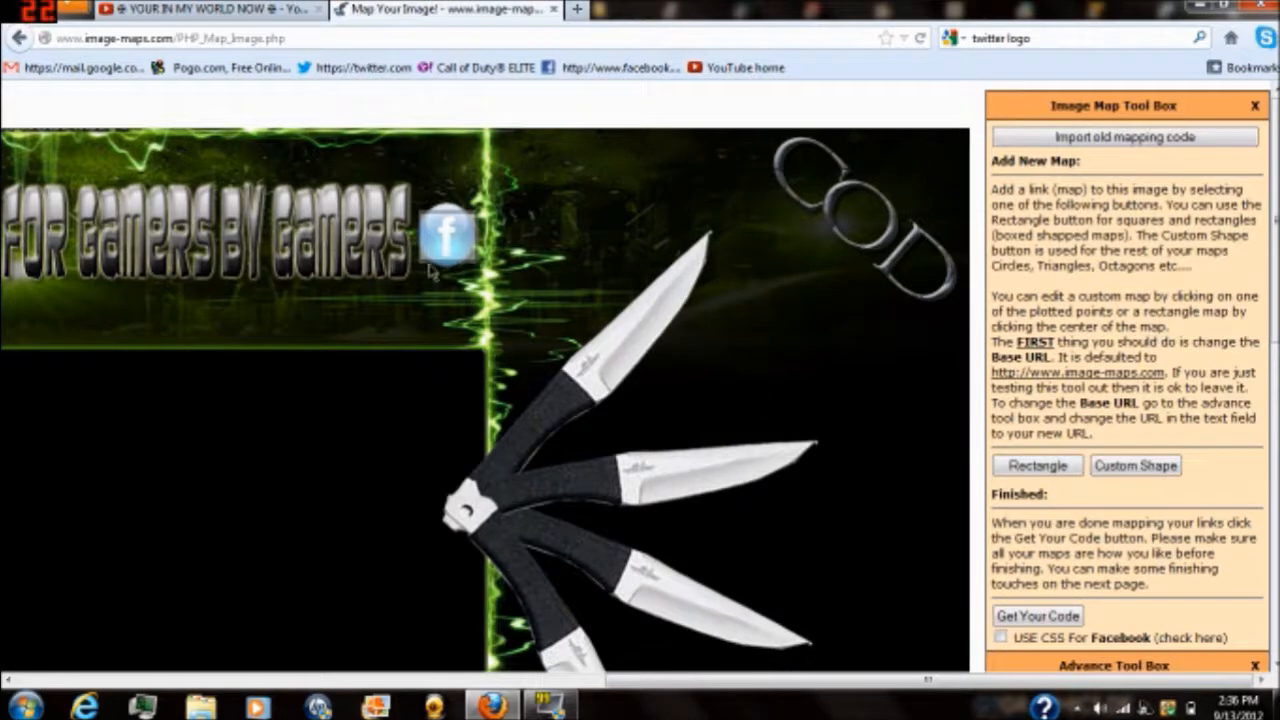
Save the rectangle link area on the banner and request the generated image-map code
{"action": "left_click", "coordinate": [1036, 464]}
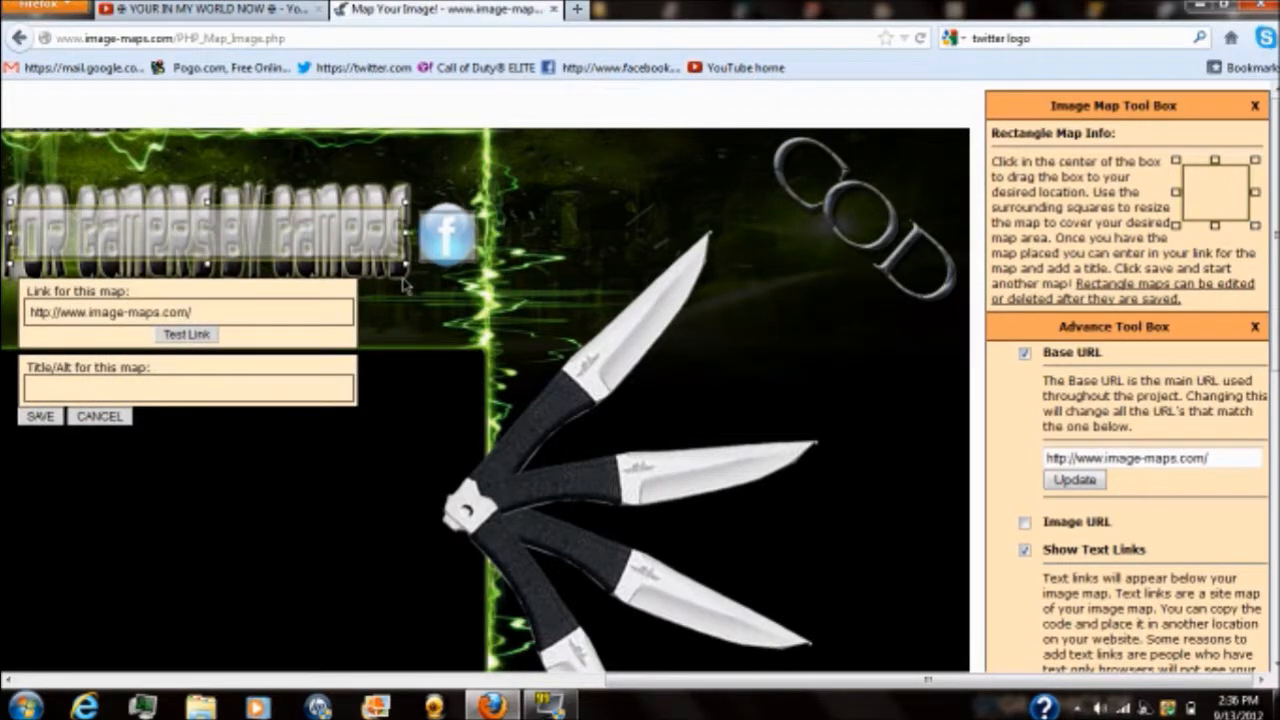
{"action": "mouse_move", "coordinate": [650, 404]}
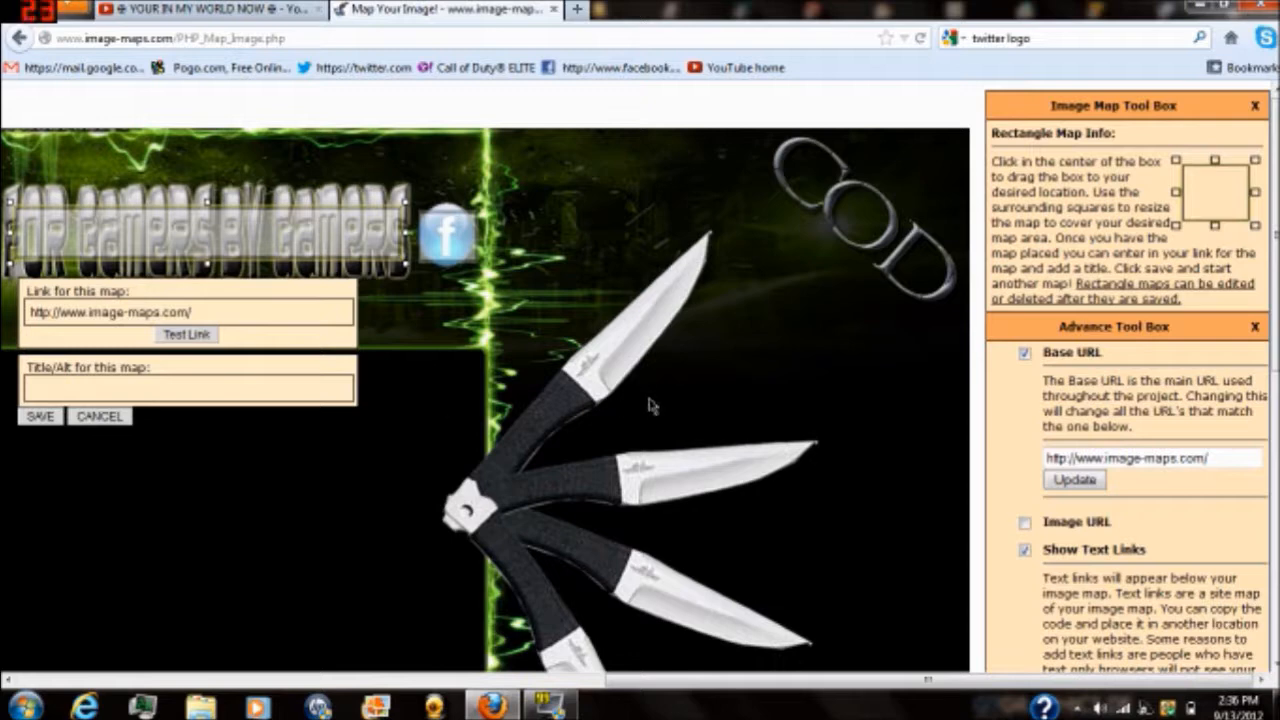
{"action": "mouse_move", "coordinate": [1140, 488]}
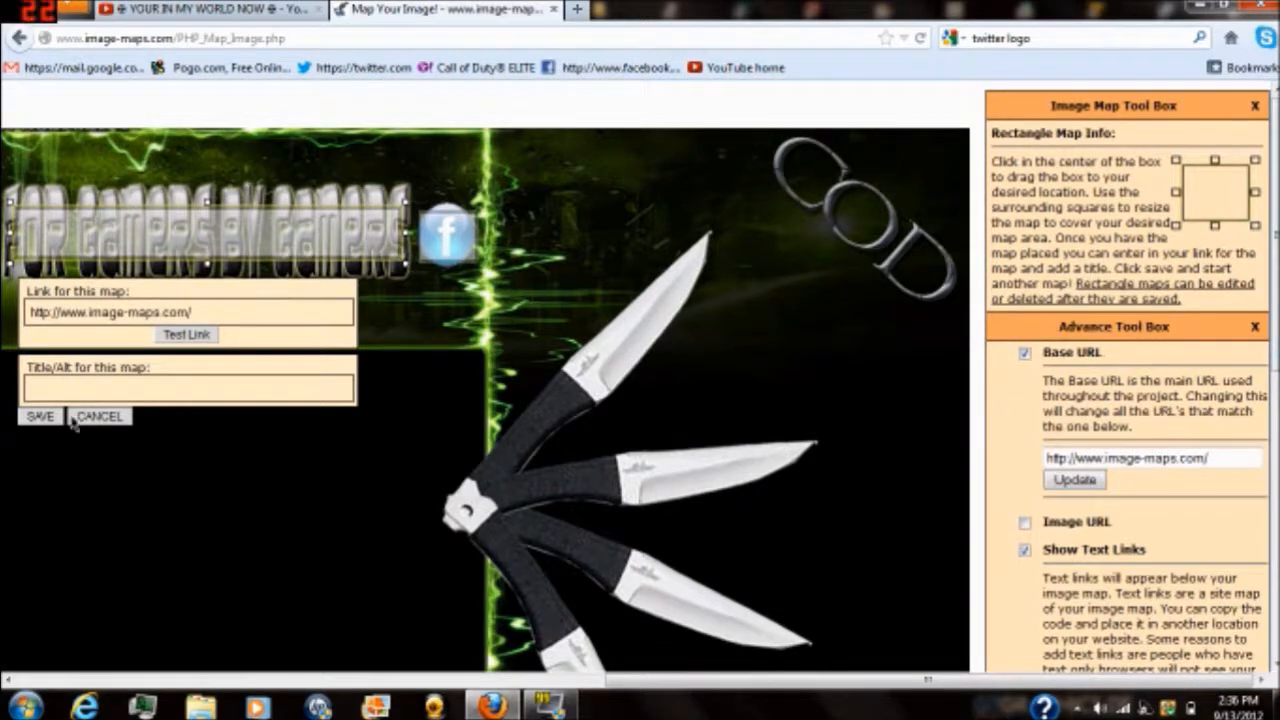
{"action": "left_click", "coordinate": [100, 416]}
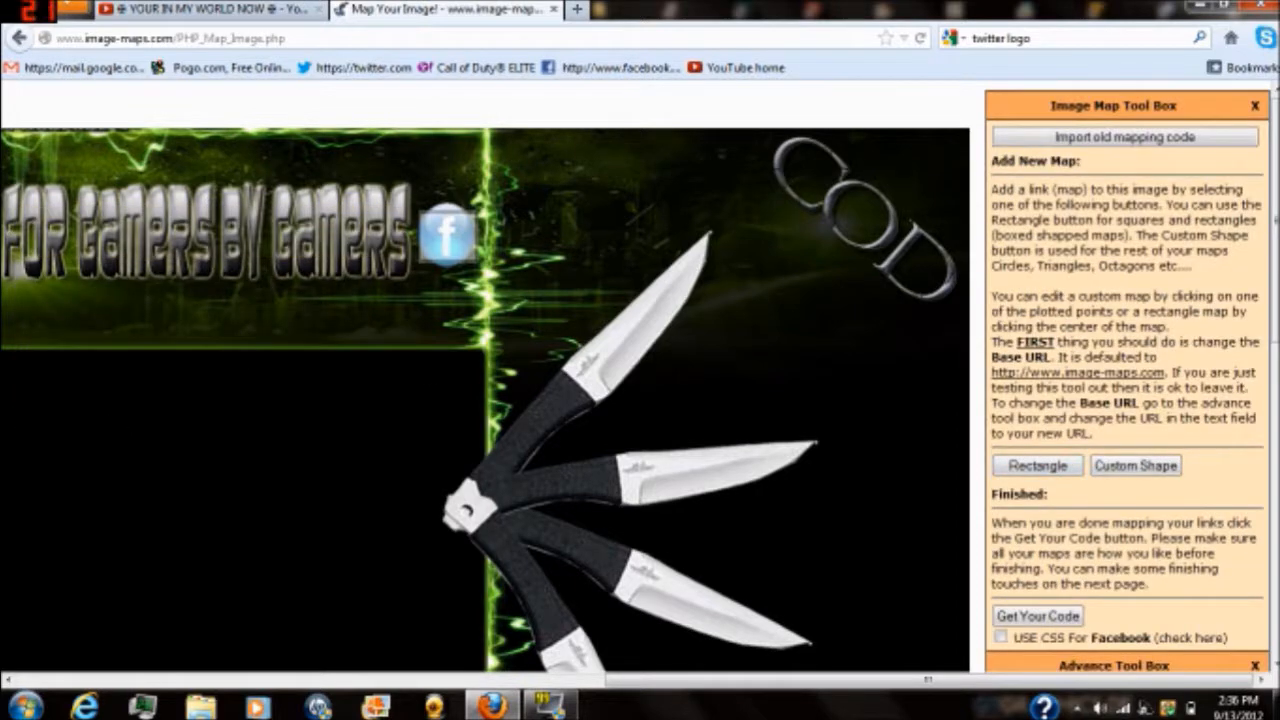
{"action": "left_click", "coordinate": [1036, 616]}
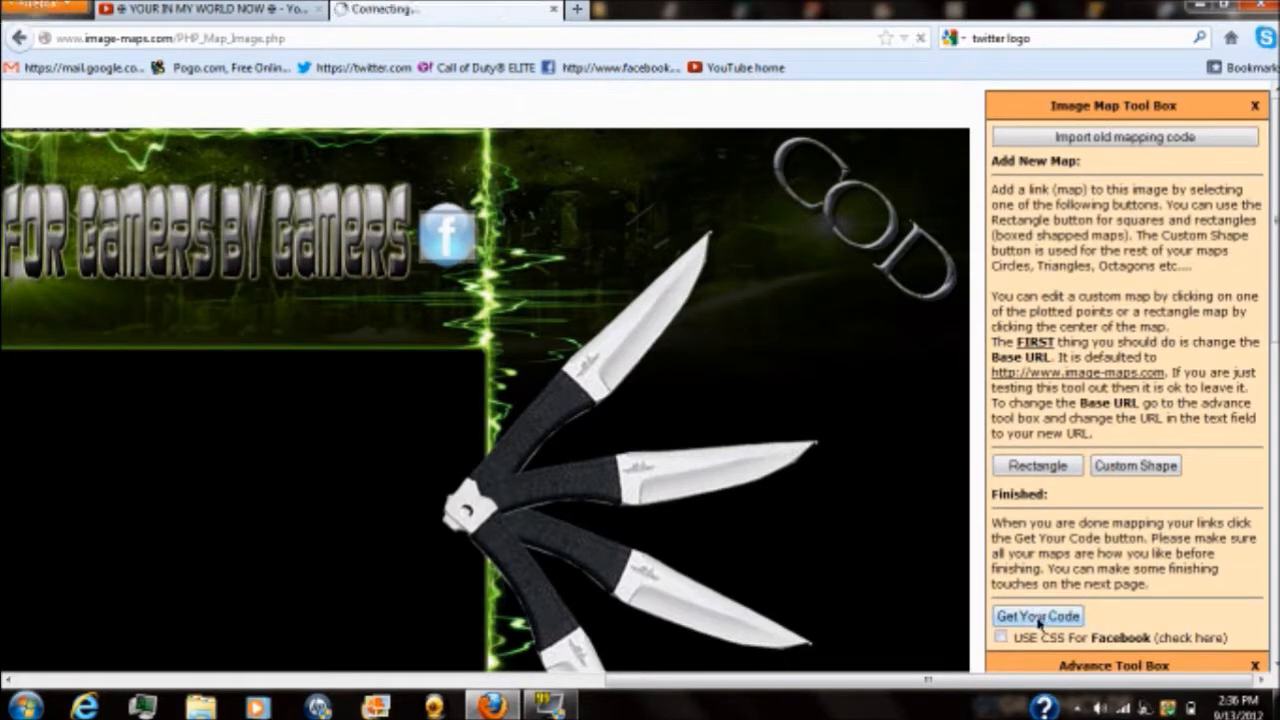
Show the generated HTML map code, cut all of it to the clipboard and return to YouTube
{"action": "left_click", "coordinate": [1036, 616]}
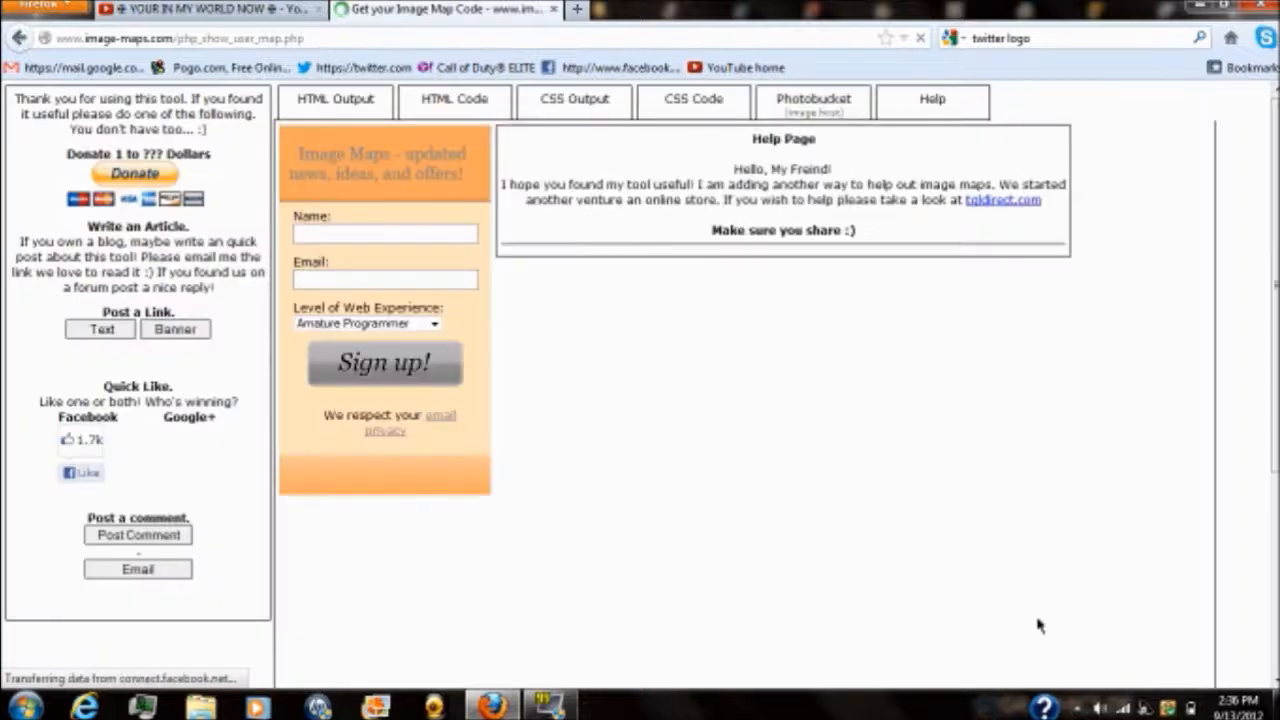
{"action": "left_click", "coordinate": [454, 100]}
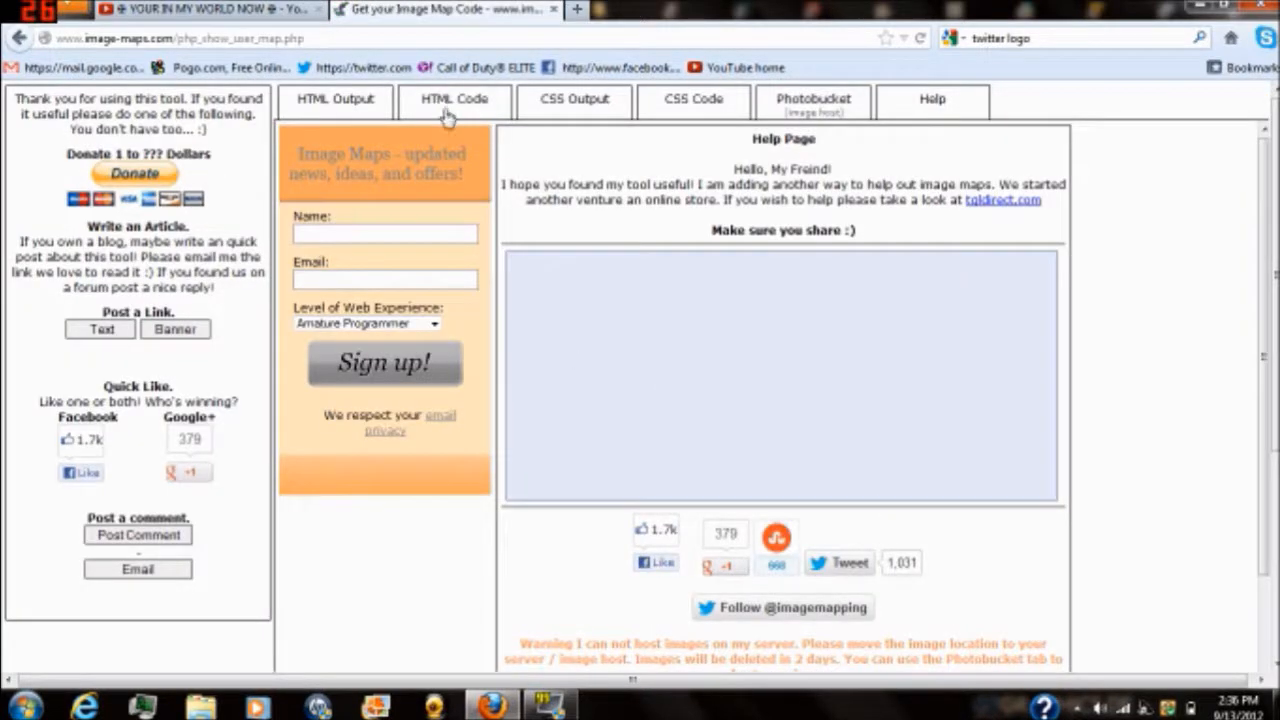
{"action": "left_click", "coordinate": [454, 100]}
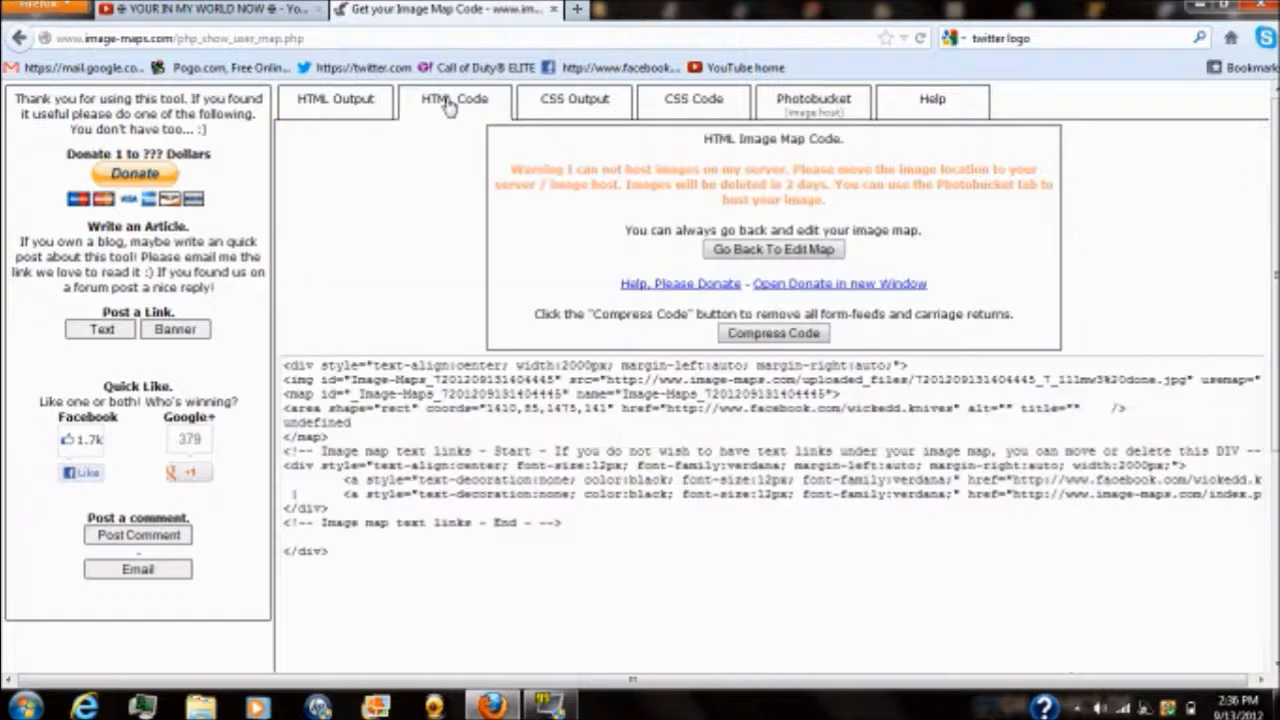
{"action": "mouse_move", "coordinate": [454, 100]}
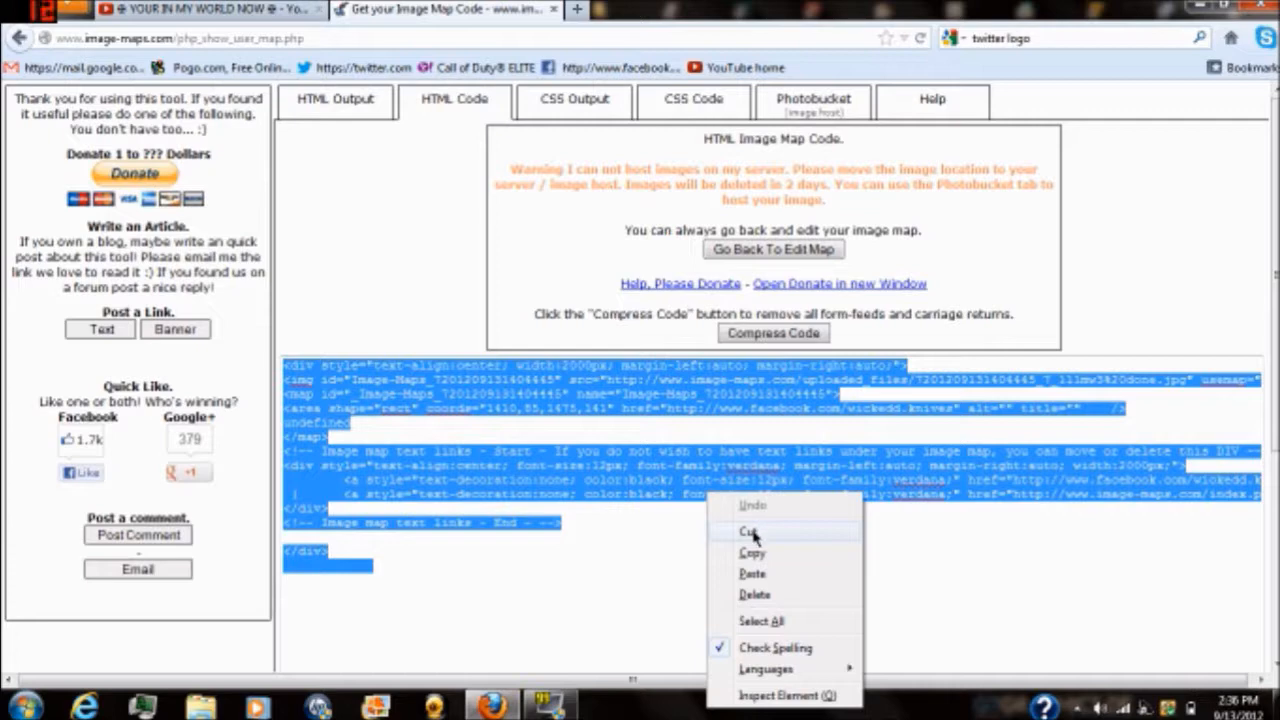
{"action": "left_click", "coordinate": [750, 532]}
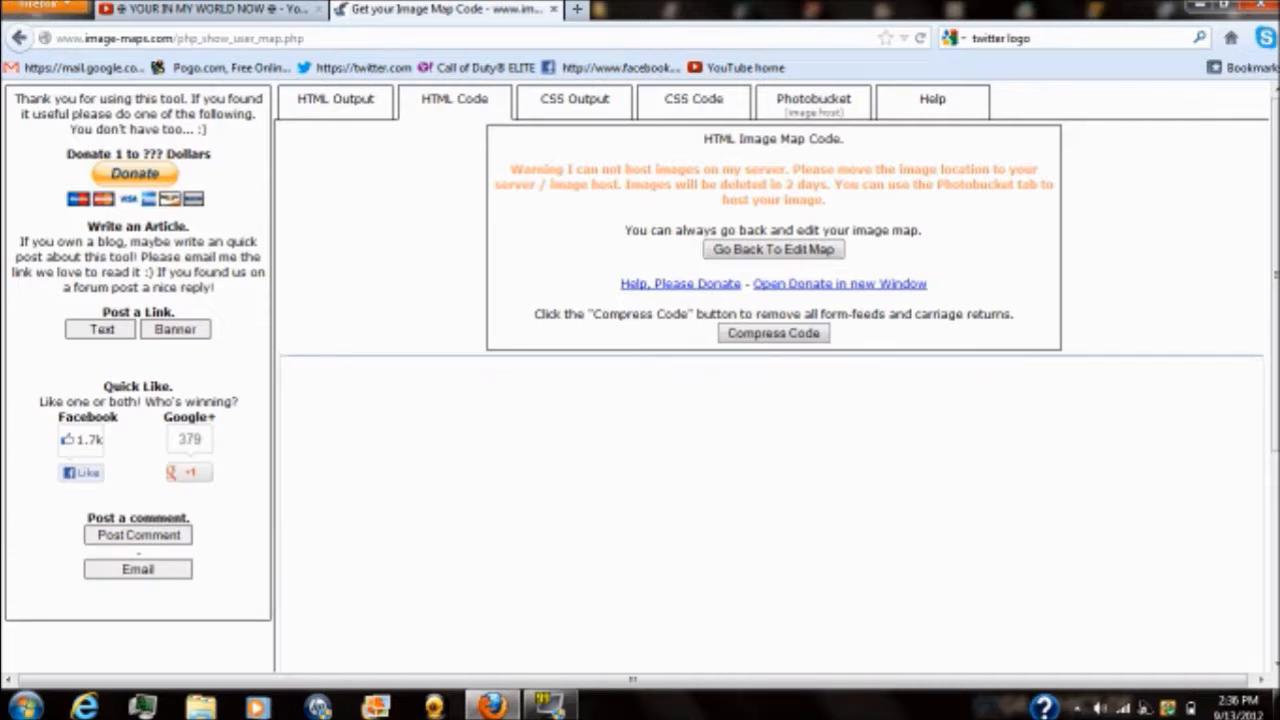
{"action": "mouse_move", "coordinate": [334, 290]}
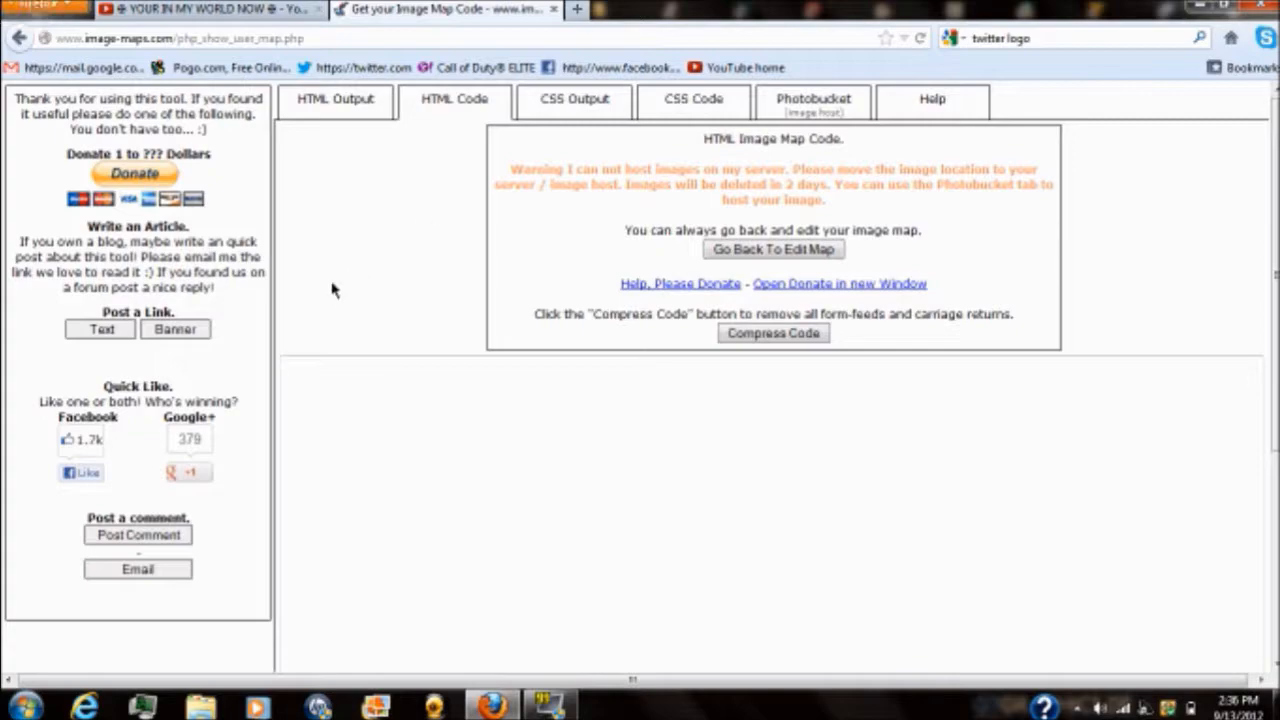
{"action": "left_click", "coordinate": [200, 8]}
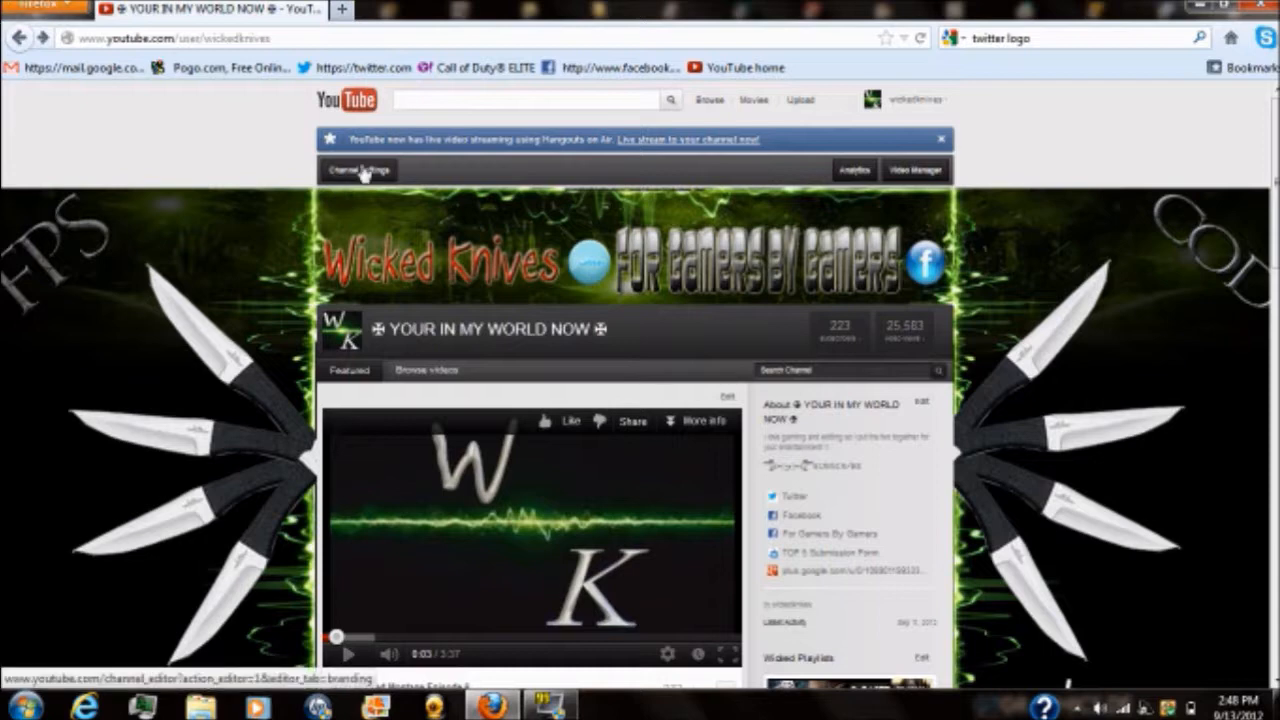
Paste the image-map code into the channel banner settings and finish editing to save
{"action": "left_click", "coordinate": [356, 168]}
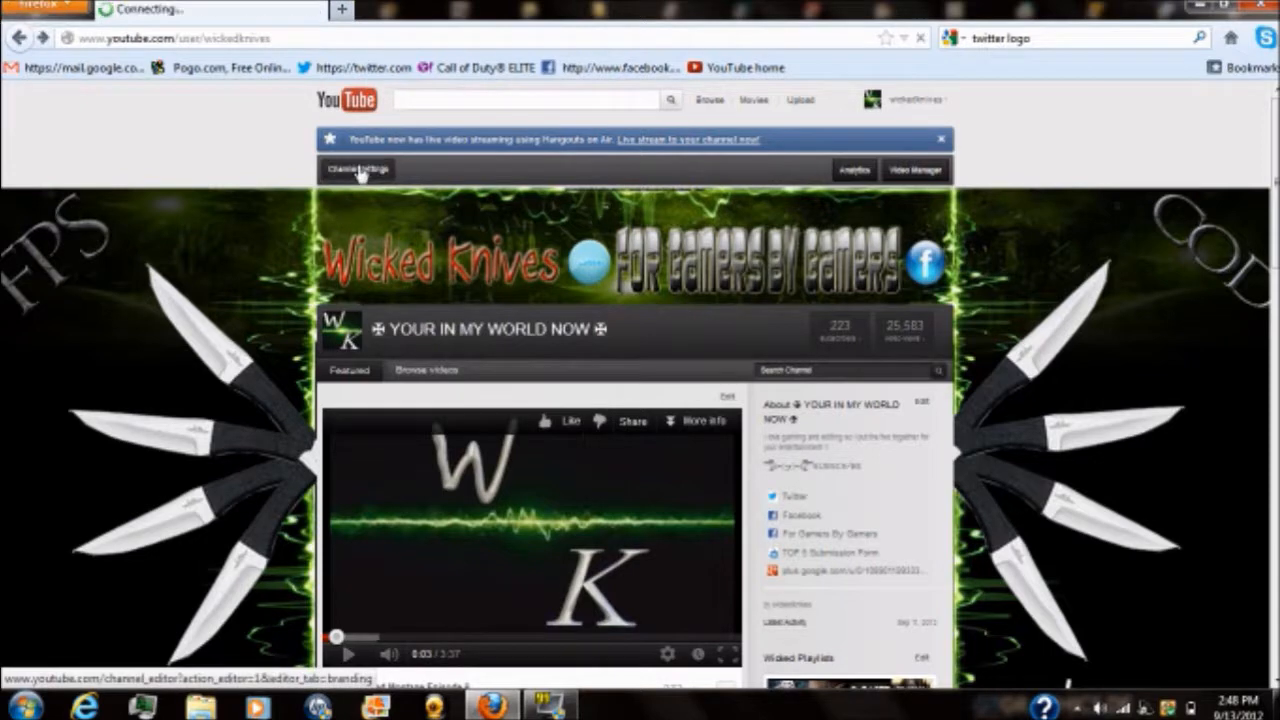
{"action": "left_click", "coordinate": [356, 168]}
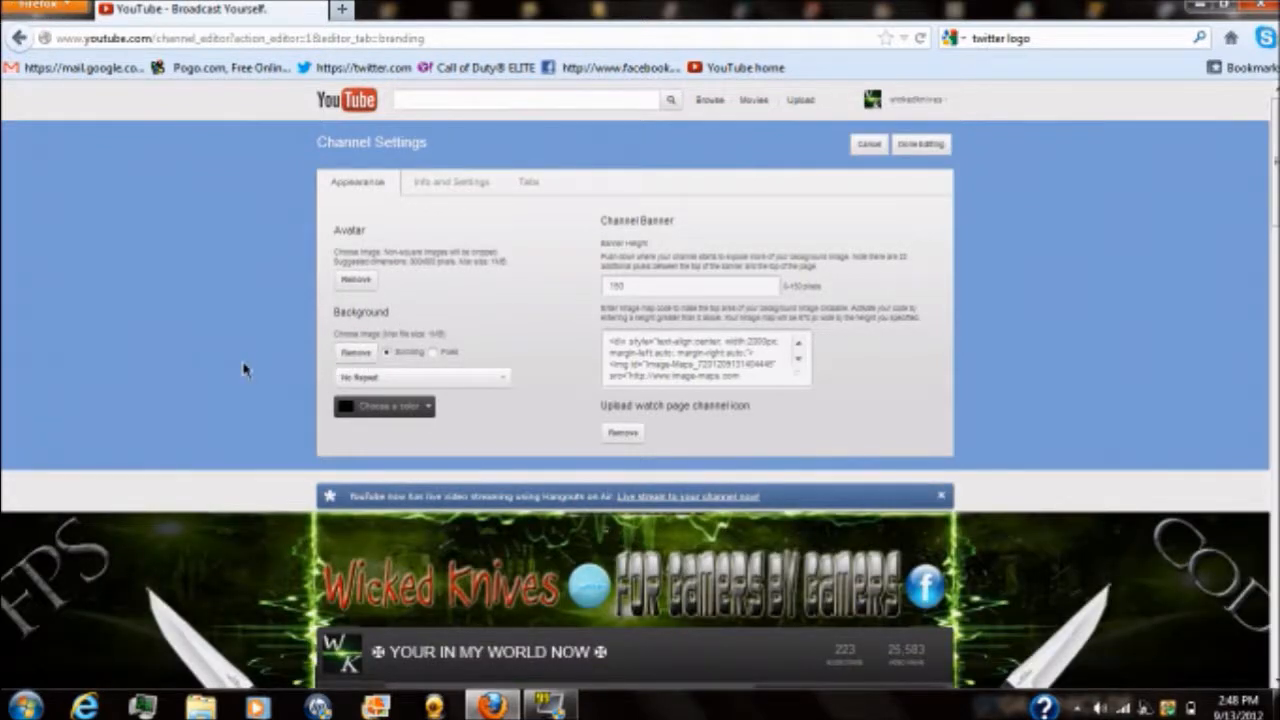
{"action": "mouse_move", "coordinate": [520, 356]}
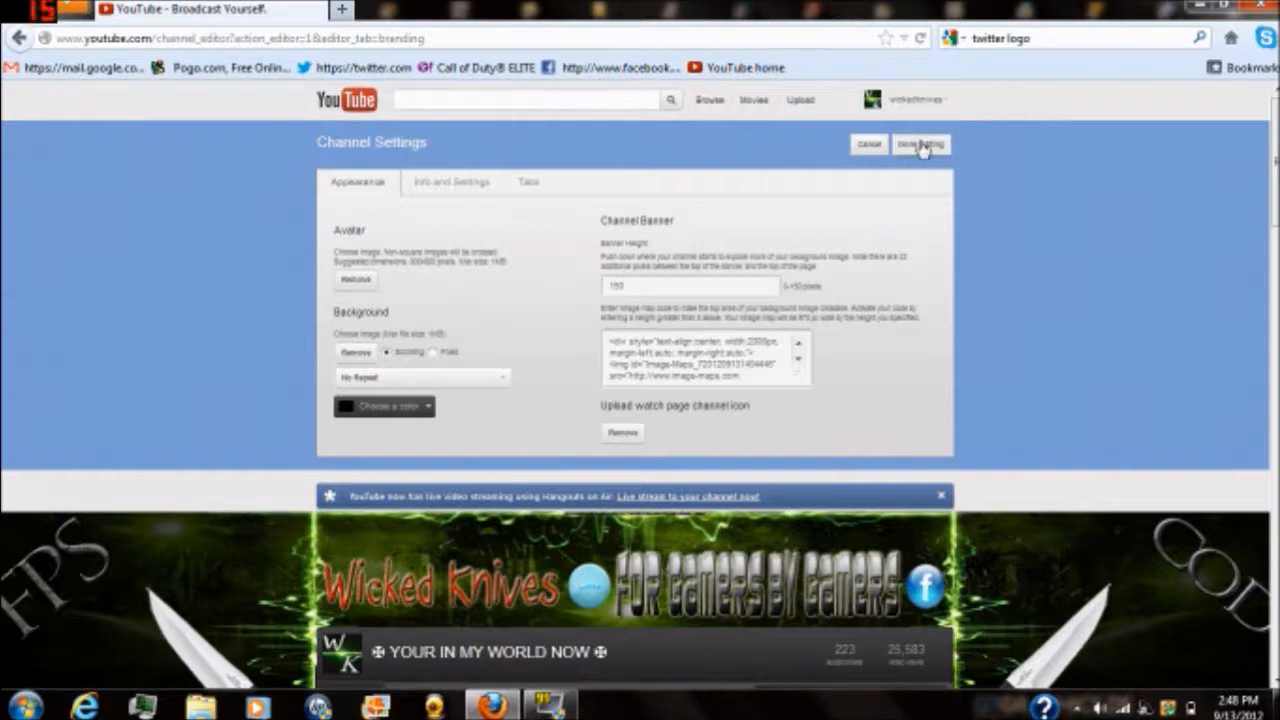
{"action": "left_click", "coordinate": [920, 144]}
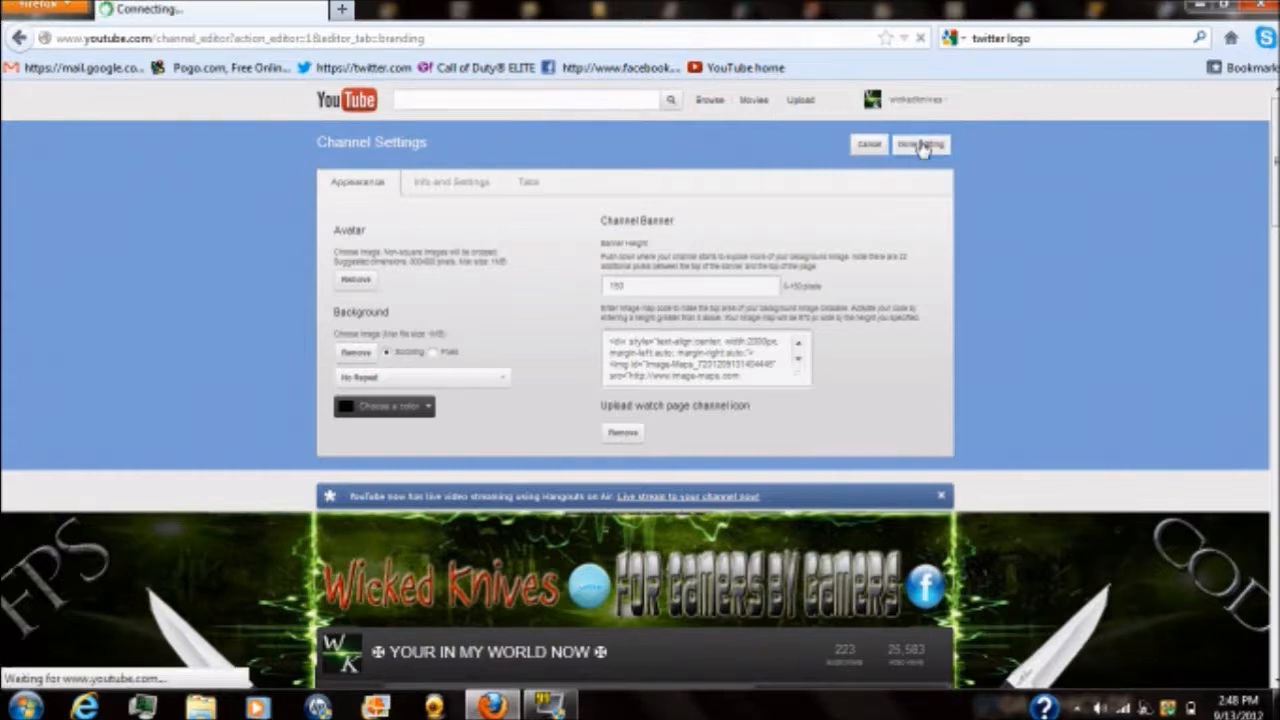
{"action": "left_click", "coordinate": [920, 144]}
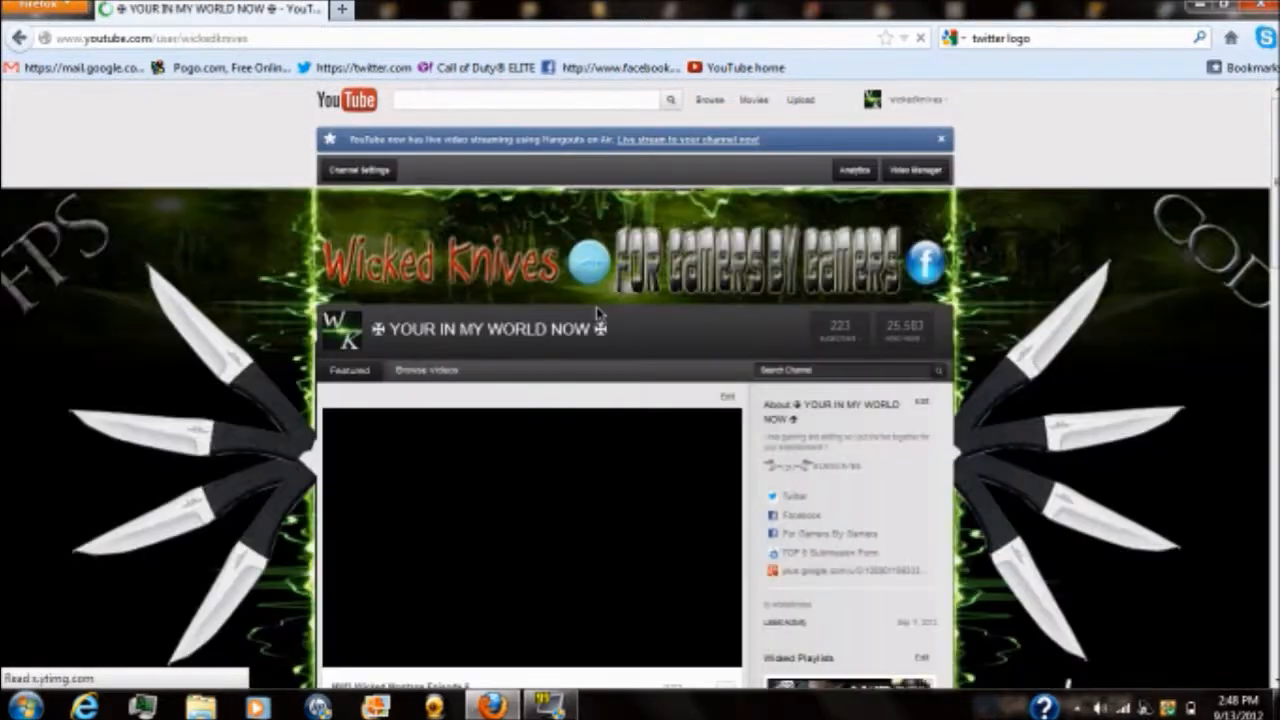
{"action": "left_click", "coordinate": [530, 530]}
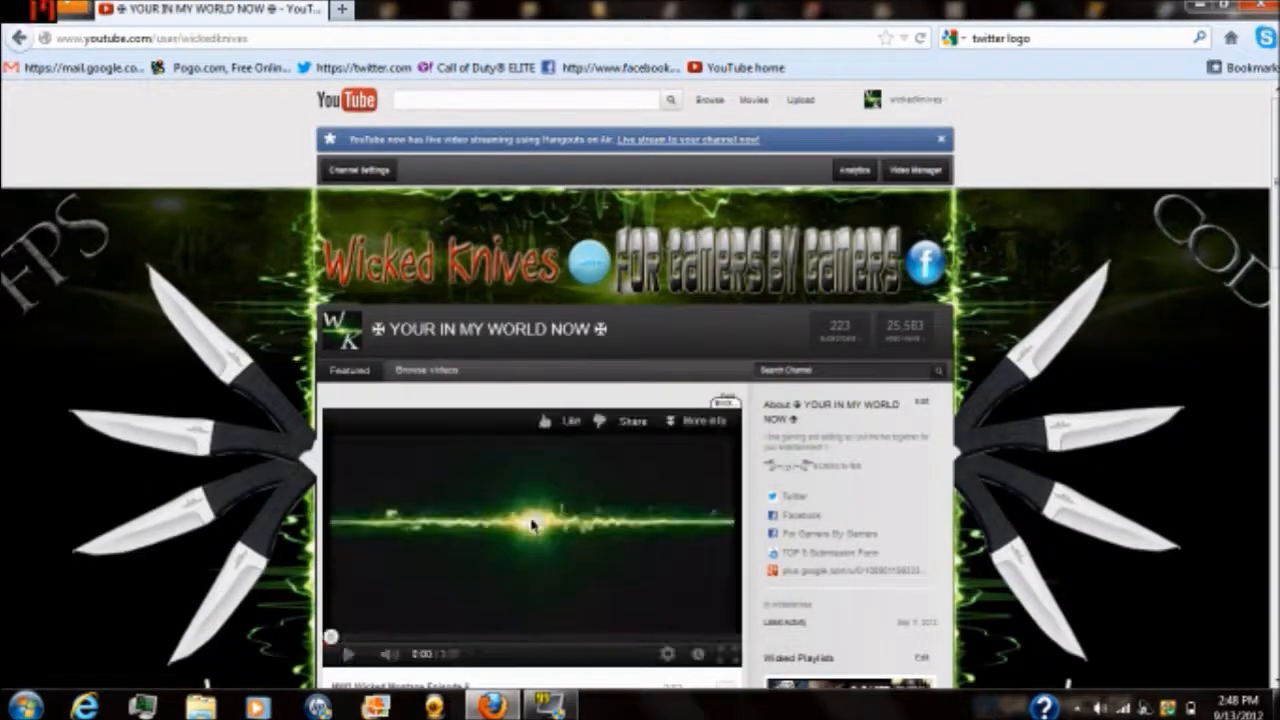
{"action": "left_click", "coordinate": [924, 260]}
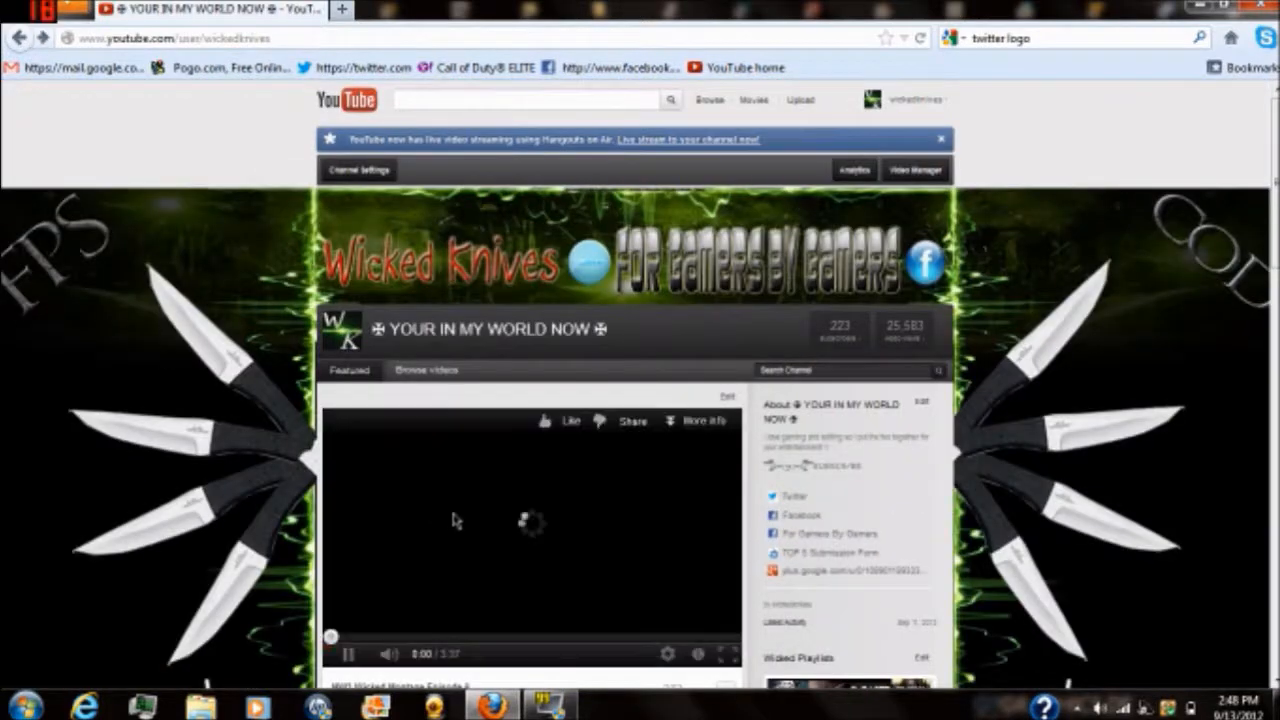
{"action": "mouse_move", "coordinate": [496, 530]}
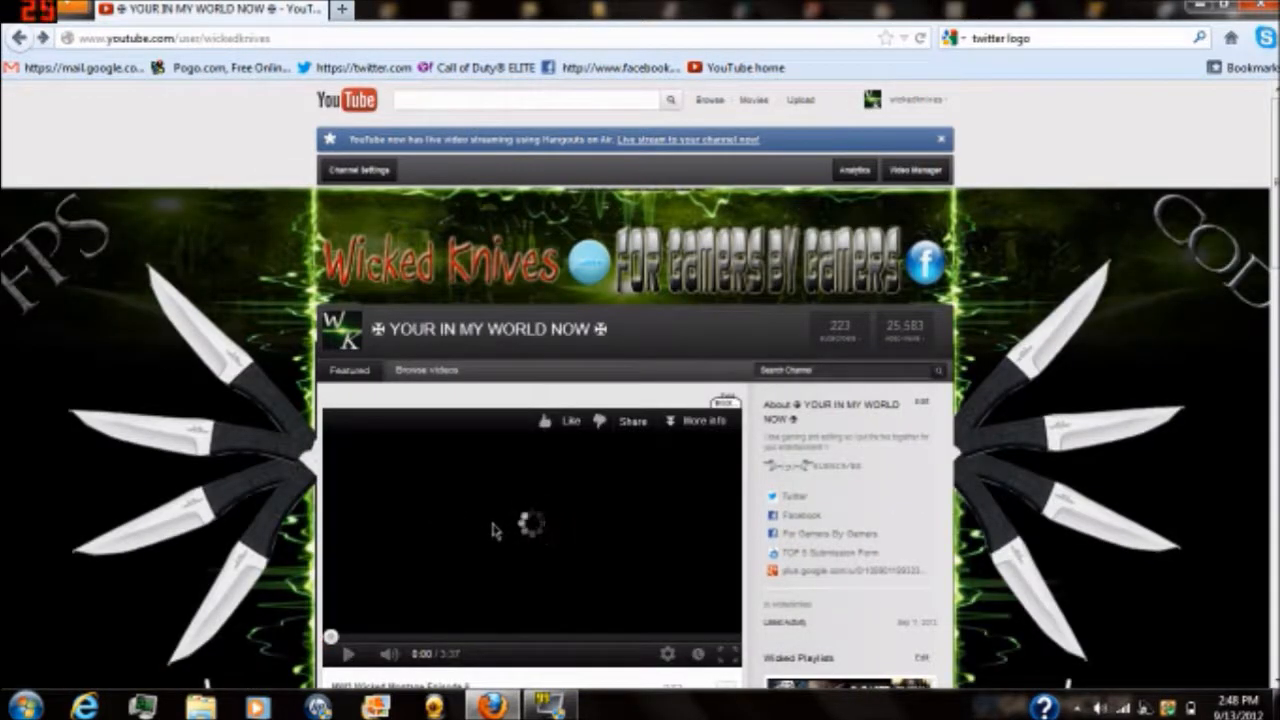